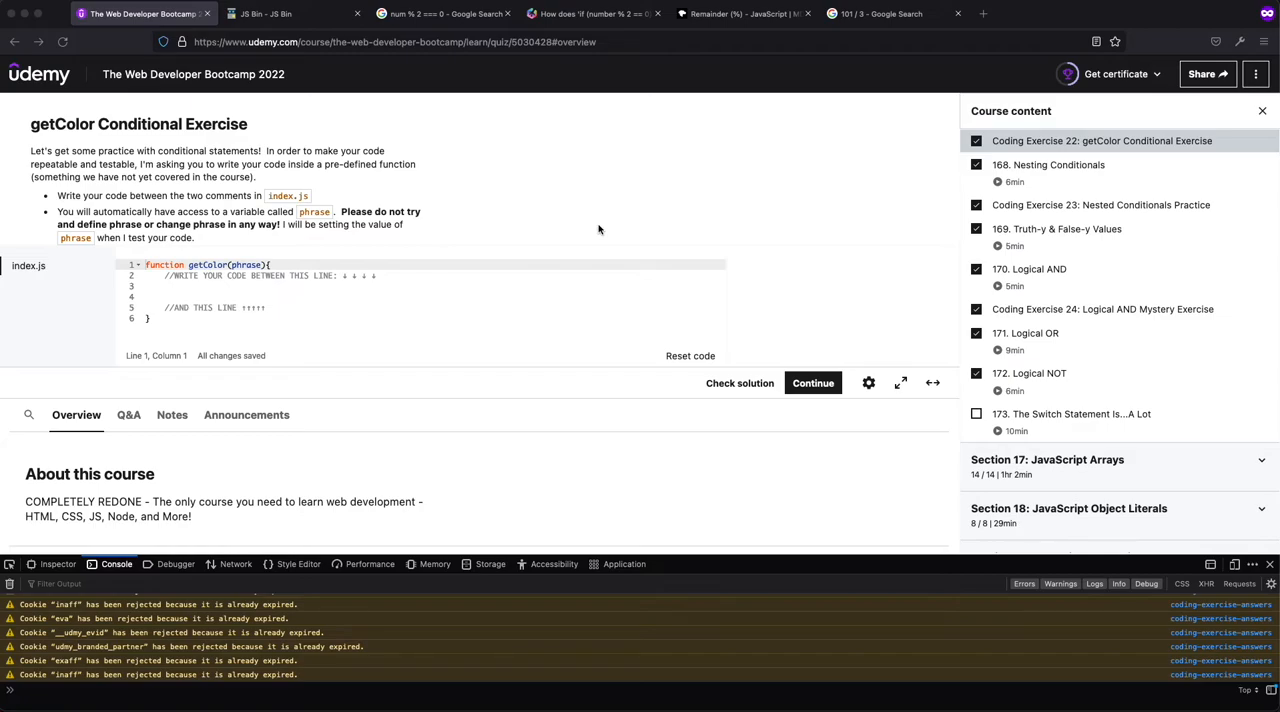
Inside getColor, write an if (phrase === 'stop') followed by two else-if branches and an else
{"action": "scroll", "scroll_direction": "down", "scroll_amount": 3}
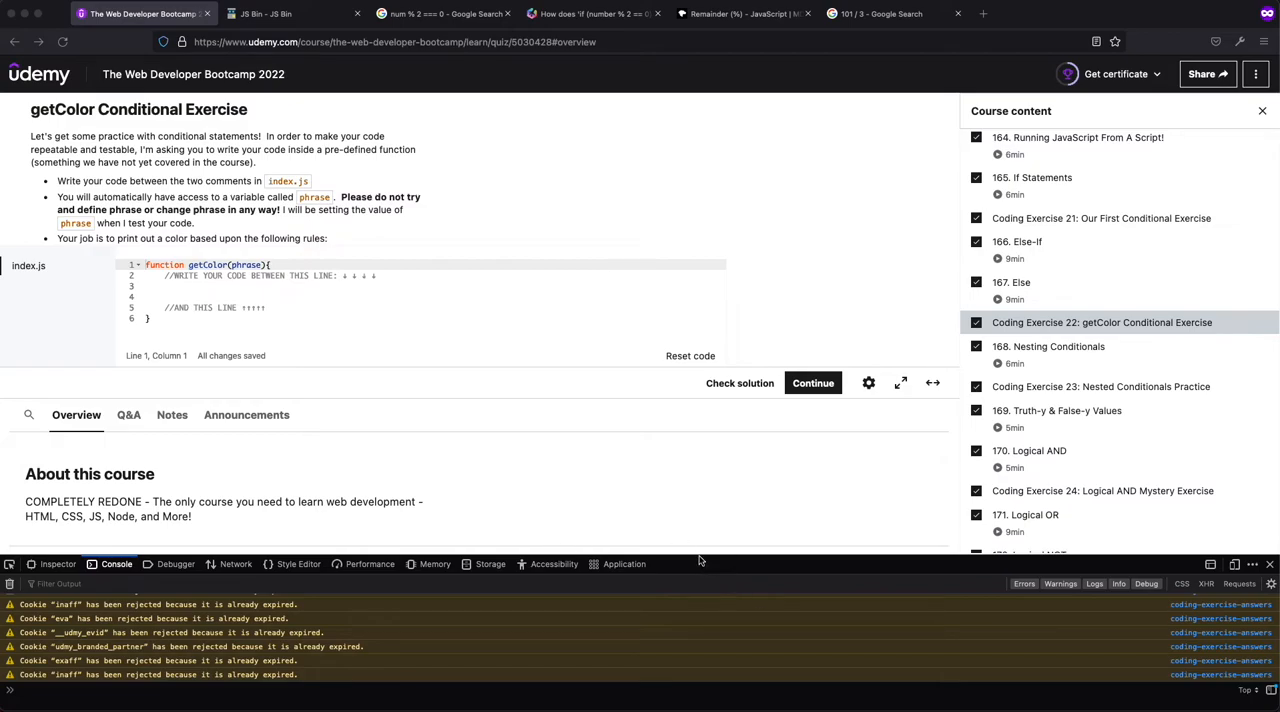
{"action": "mouse_move", "coordinate": [687, 560]}
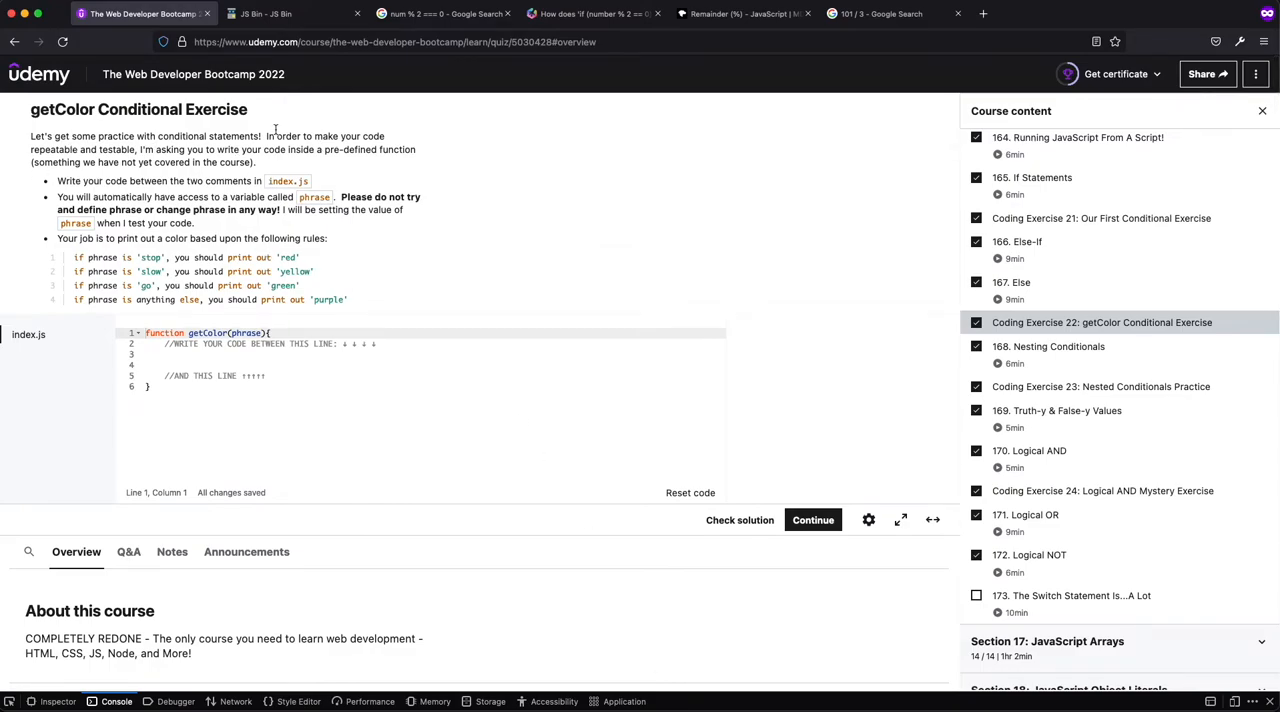
{"action": "mouse_move", "coordinate": [328, 131]}
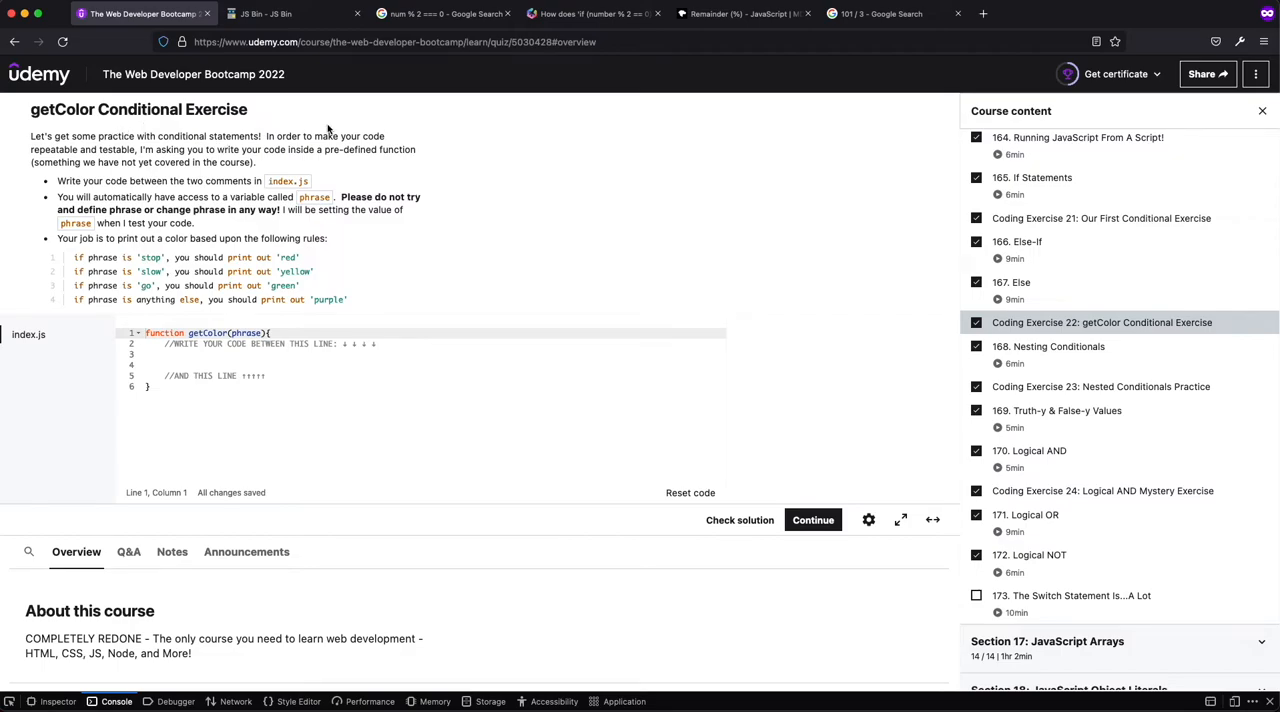
{"action": "mouse_move", "coordinate": [168, 161]}
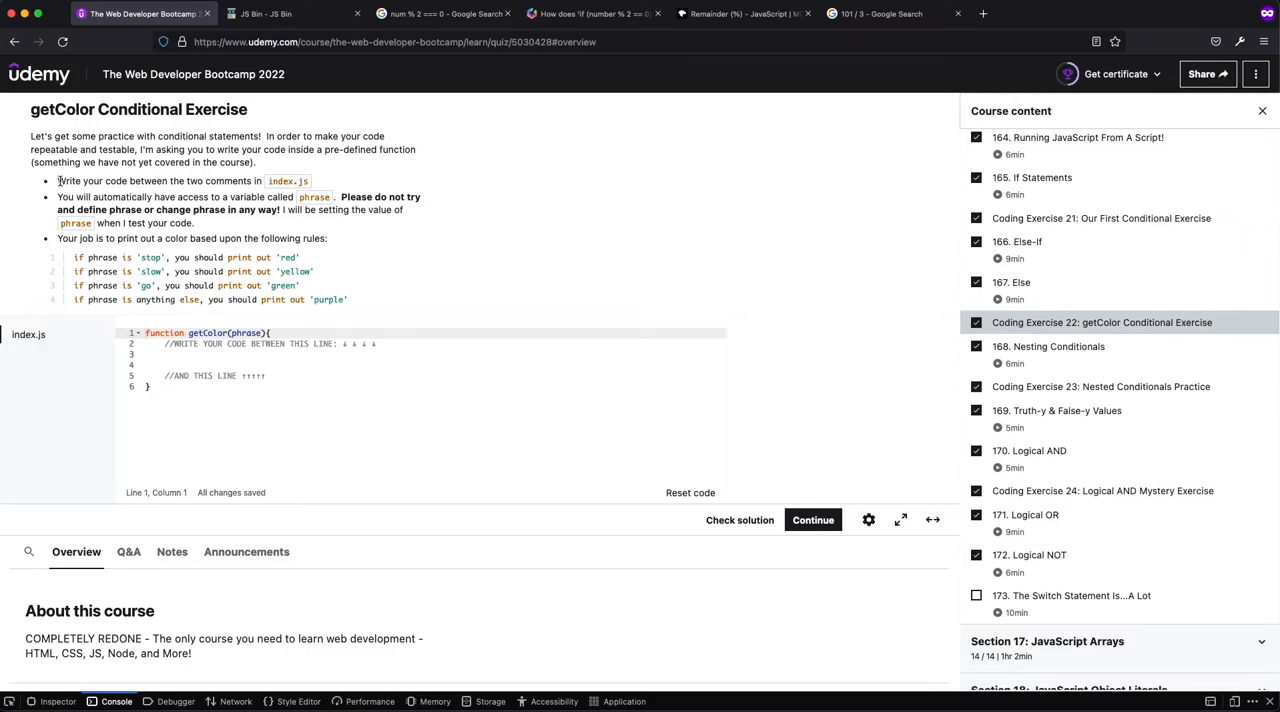
{"action": "mouse_move", "coordinate": [48, 207]}
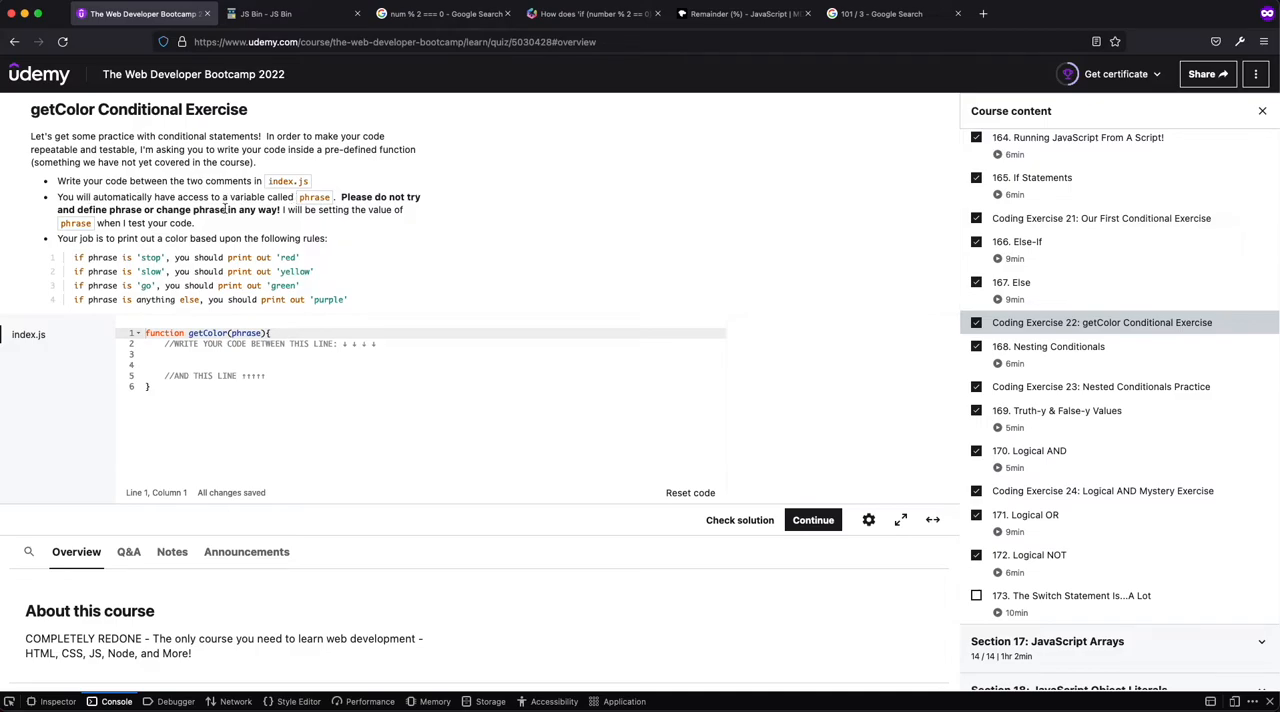
{"action": "mouse_move", "coordinate": [88, 220]}
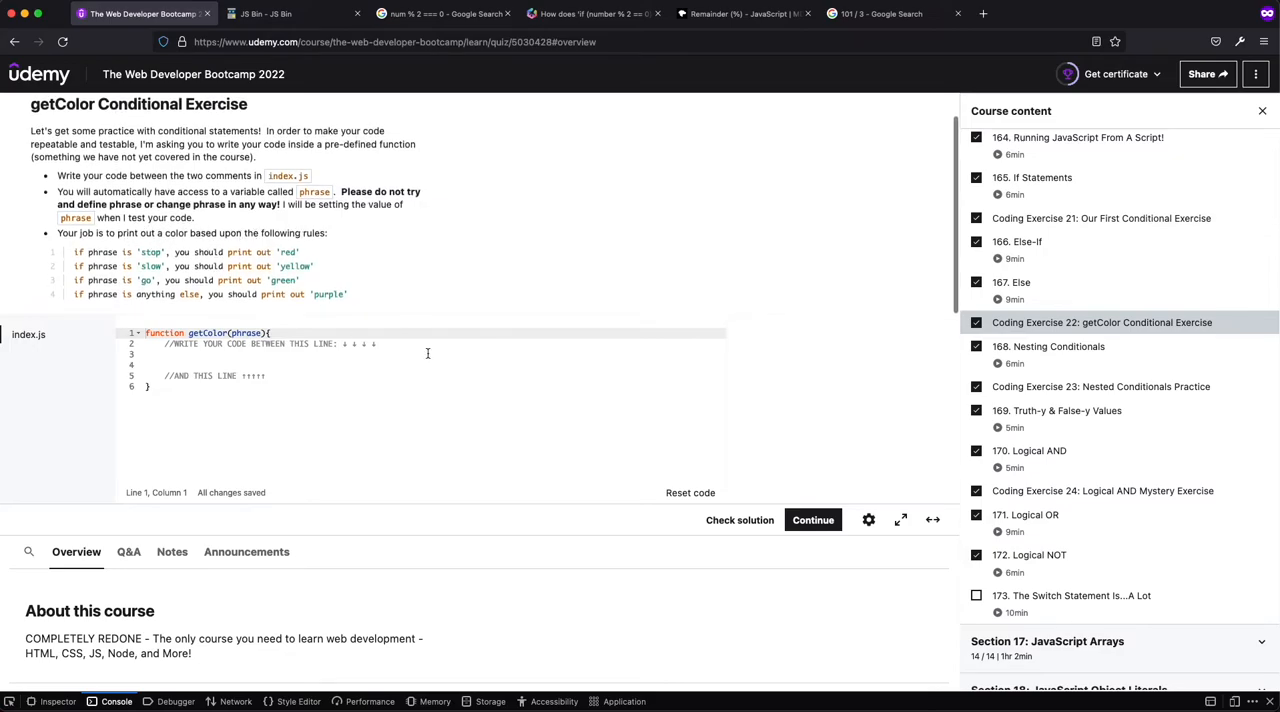
{"action": "left_click", "coordinate": [429, 354]}
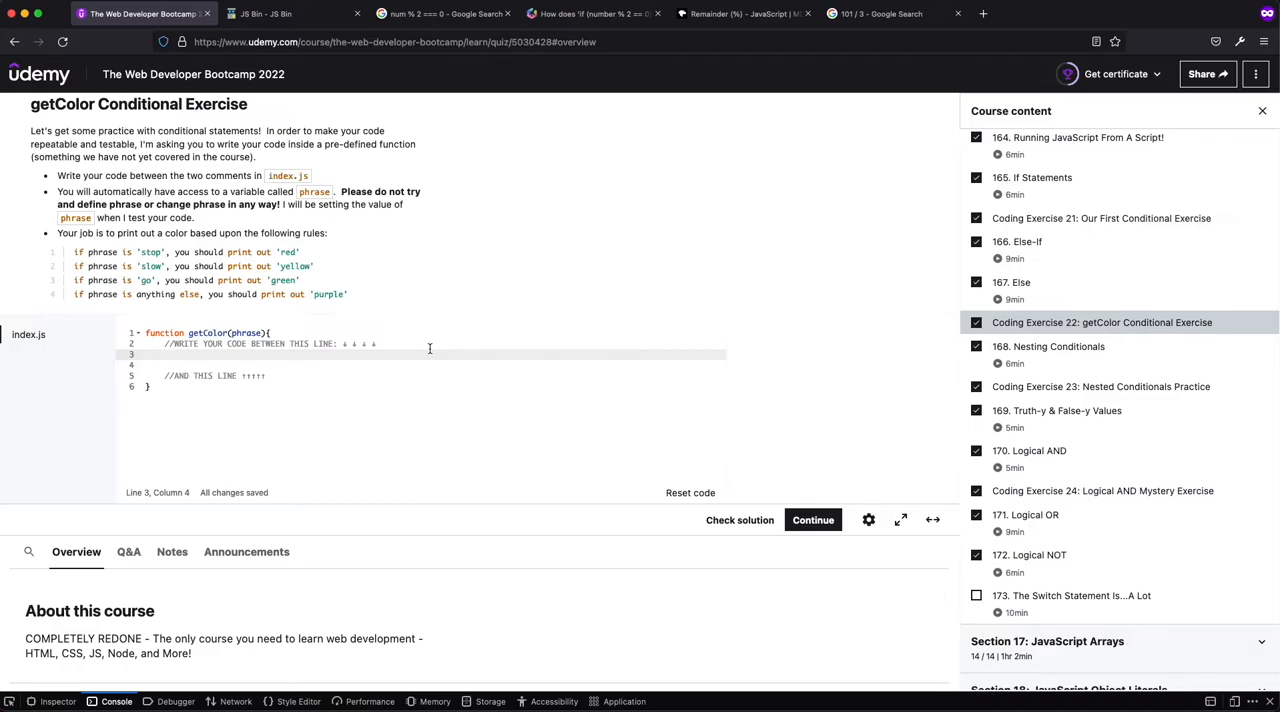
{"action": "type", "text": "if () {"}
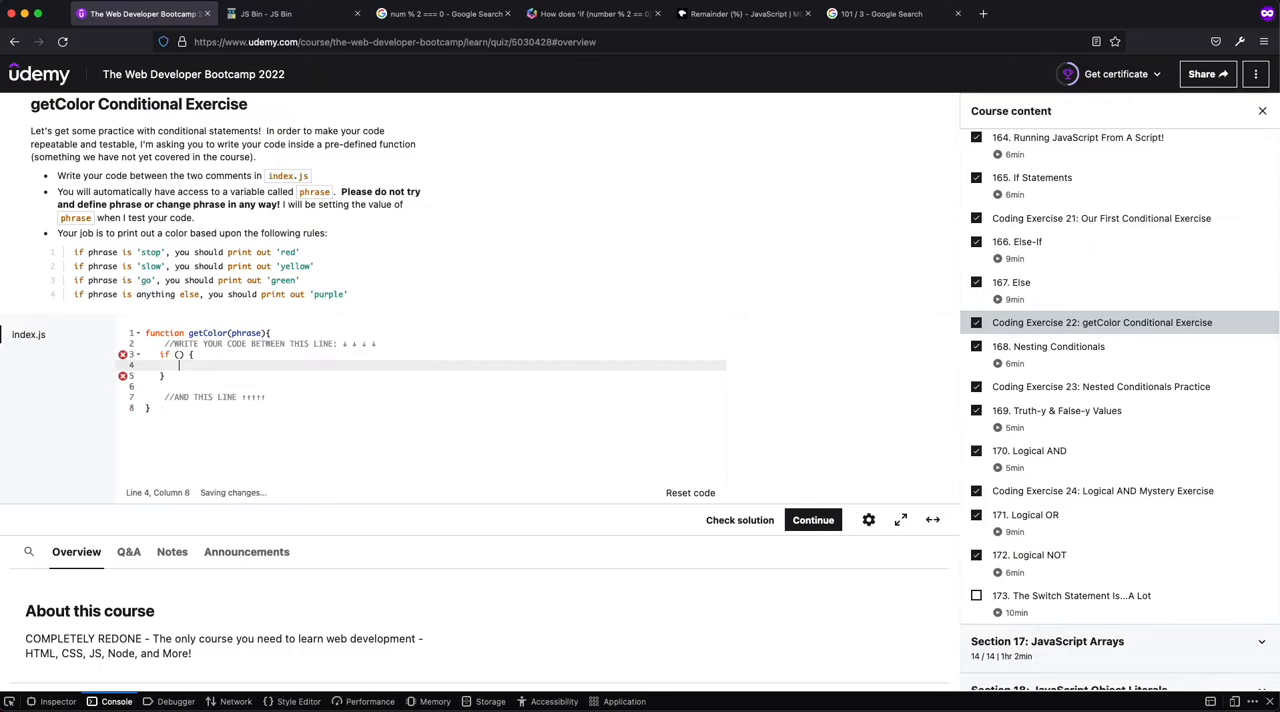
{"action": "type", "text": "else if () {"}
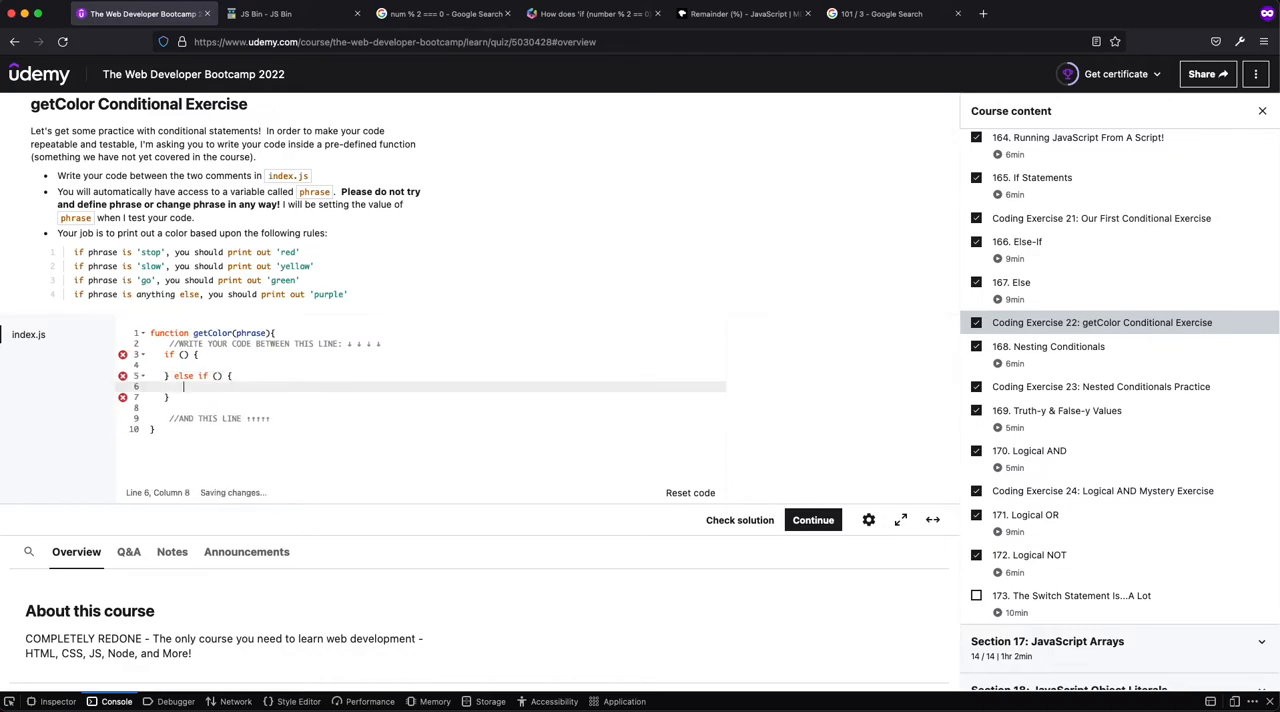
{"action": "type", "text": "} else if () {"}
{"action": "type", "text": "} else {"}
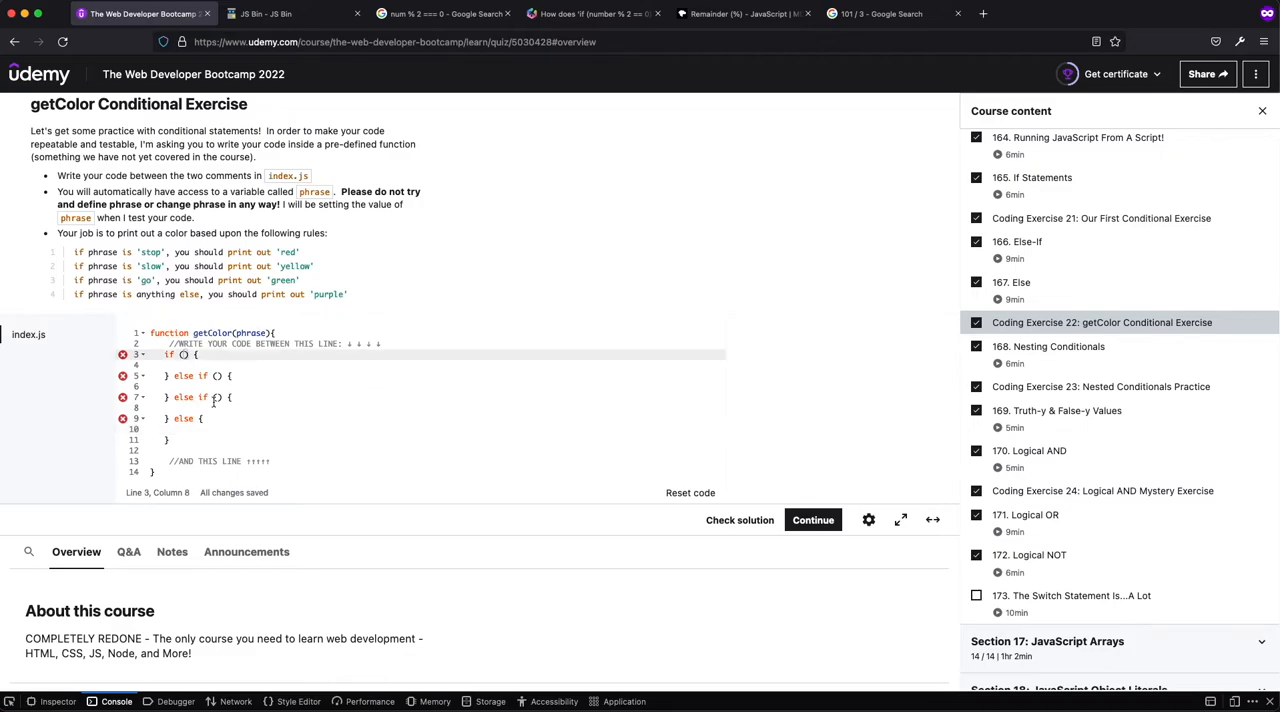
{"action": "mouse_move", "coordinate": [212, 401]}
{"action": "type", "text": "phrase === 'stop'"}
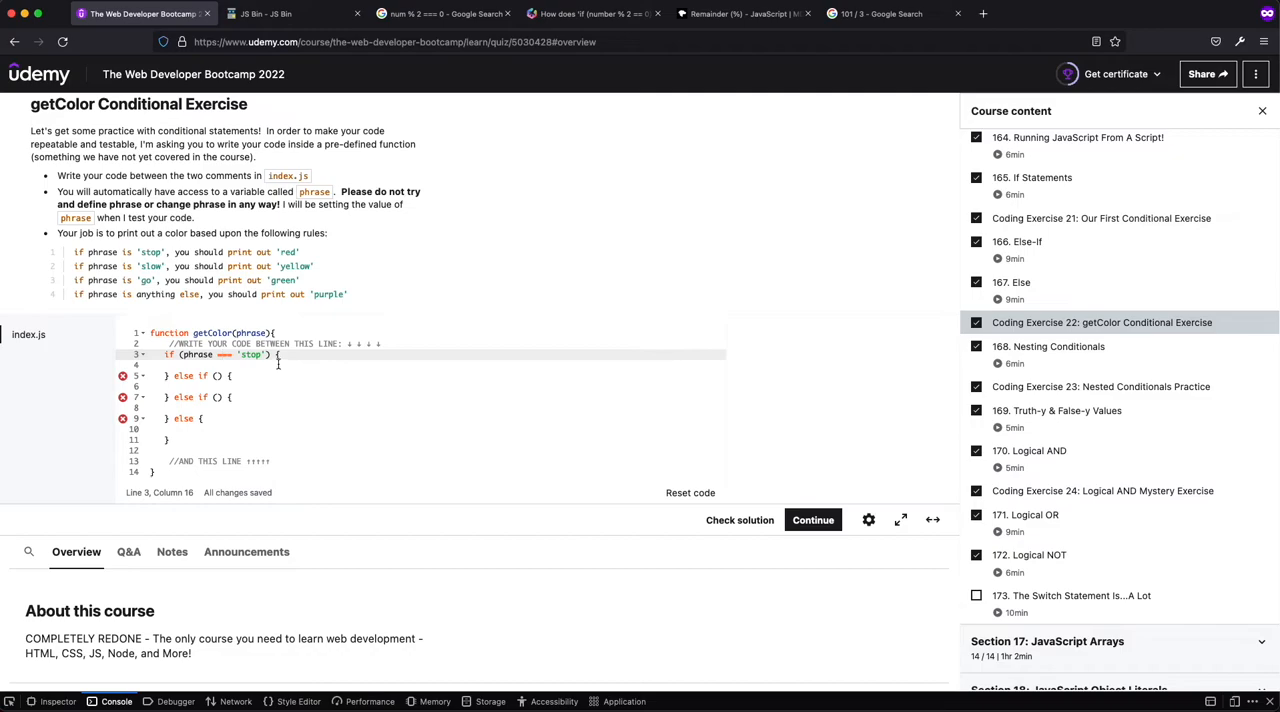
Log 'red' in the 'stop' branch and 'yellow' for the 'slow' condition
{"action": "left_click", "coordinate": [280, 364]}
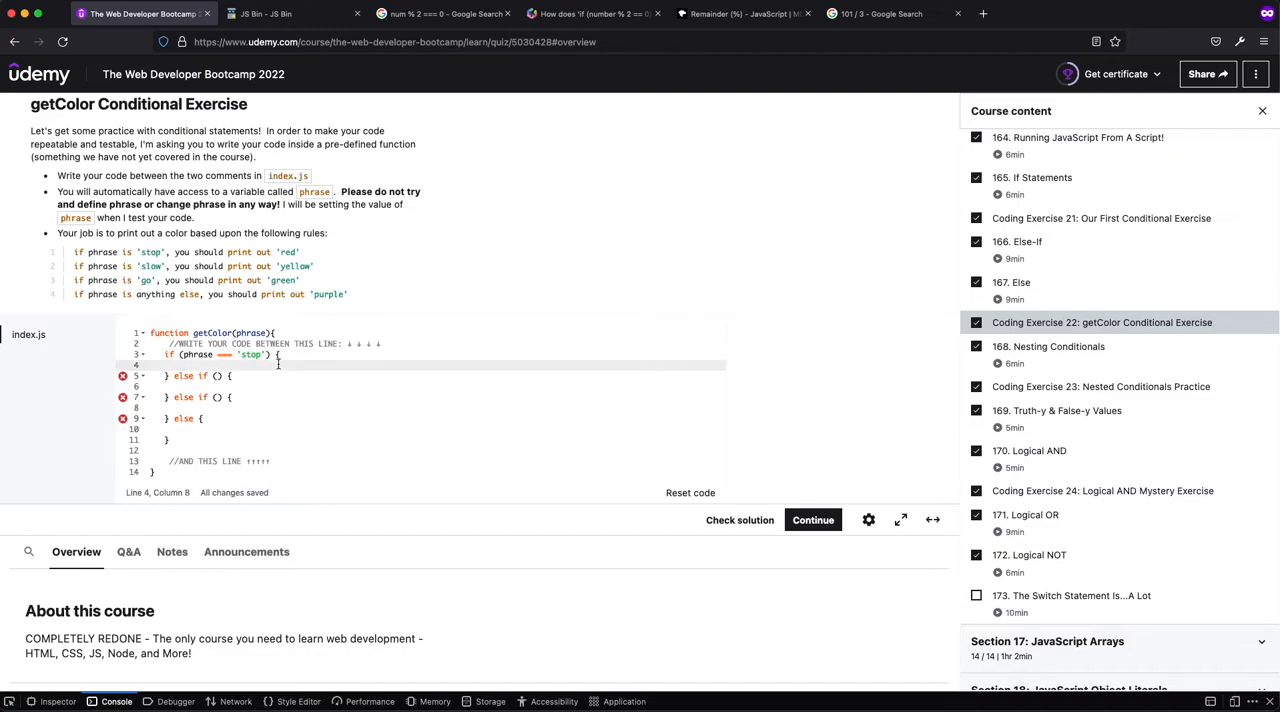
{"action": "type", "text": "console.l"}
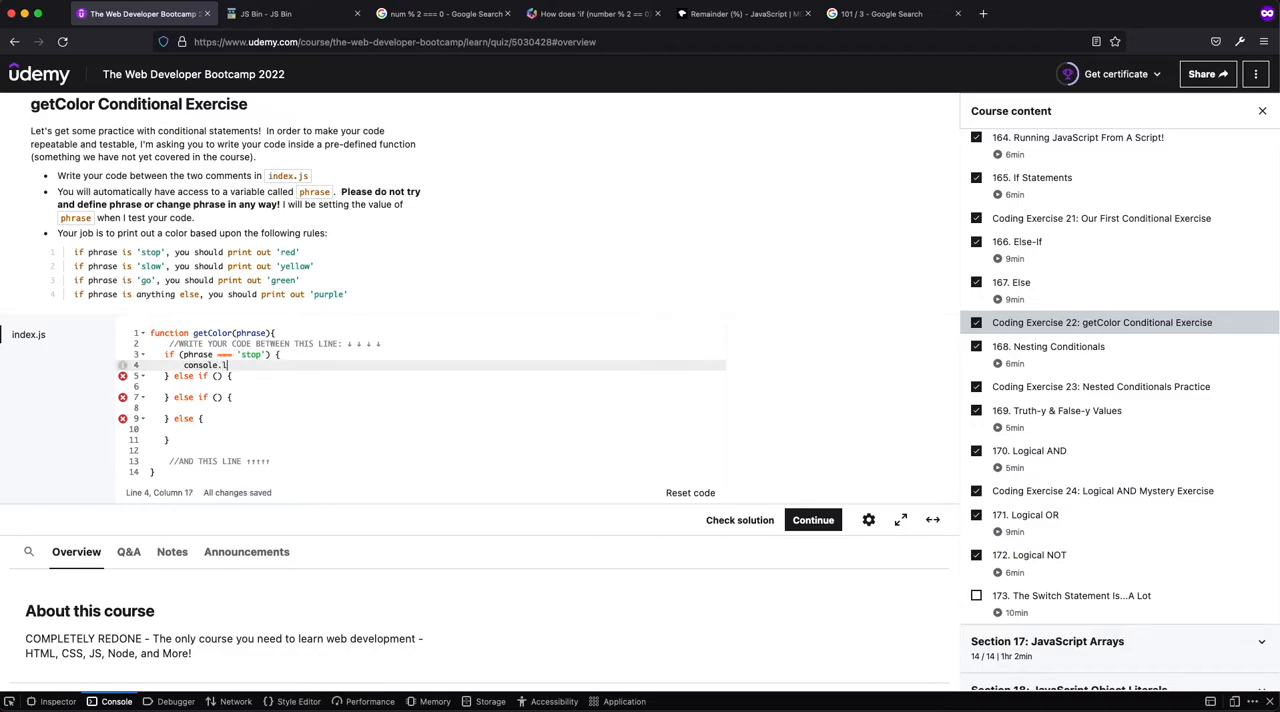
{"action": "type", "text": "og('red')"}
{"action": "left_click", "coordinate": [443, 375]}
{"action": "type", "text": "phrase === 'ye"}
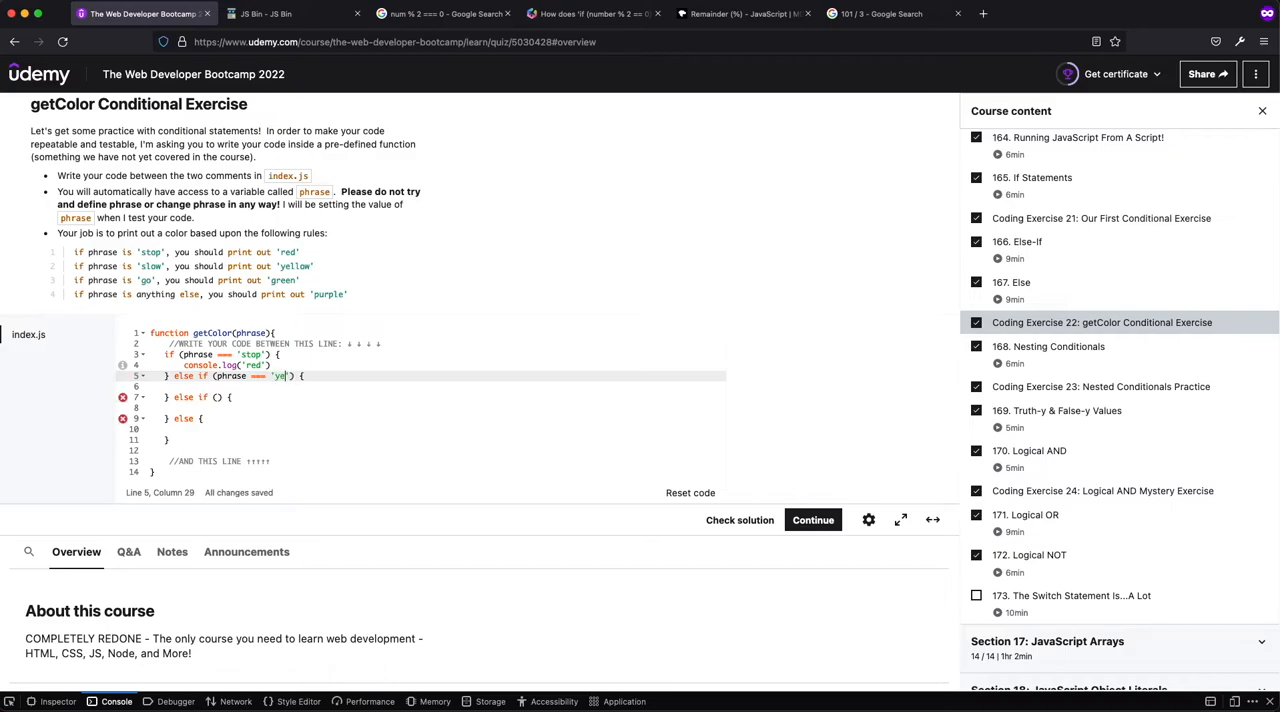
{"action": "type", "text": "console.log('"}
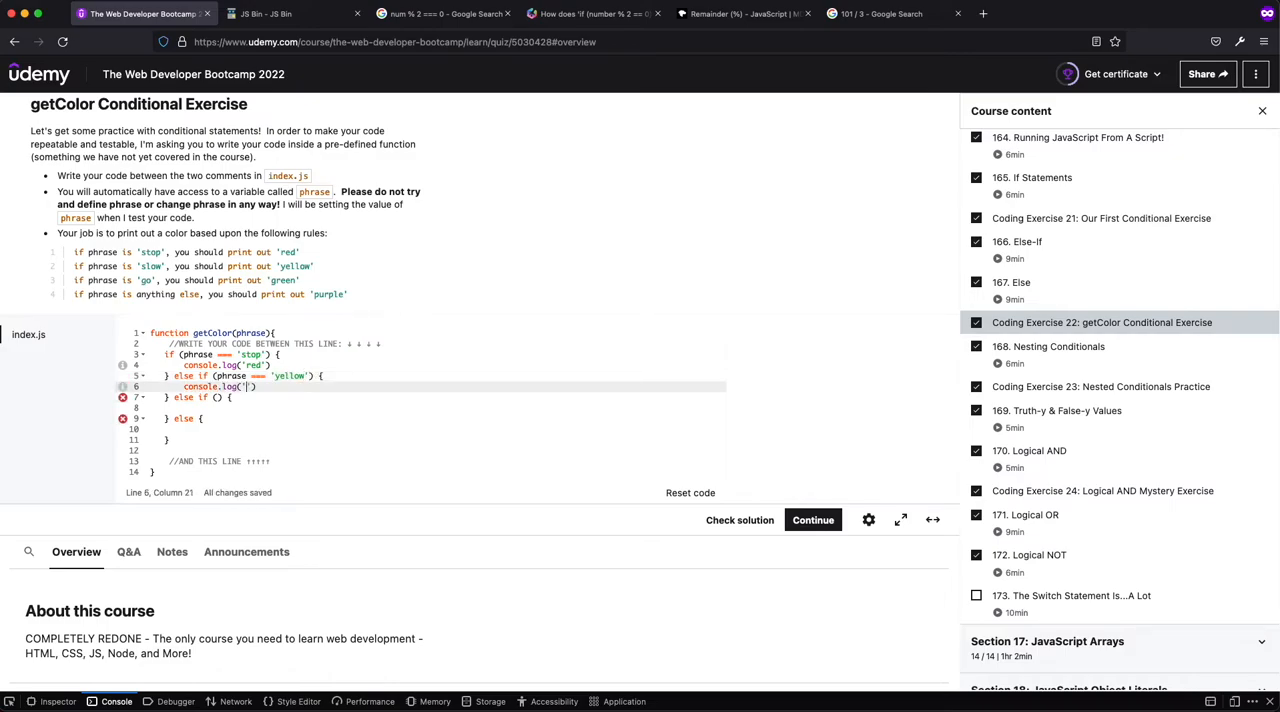
{"action": "type", "text": "sl"}
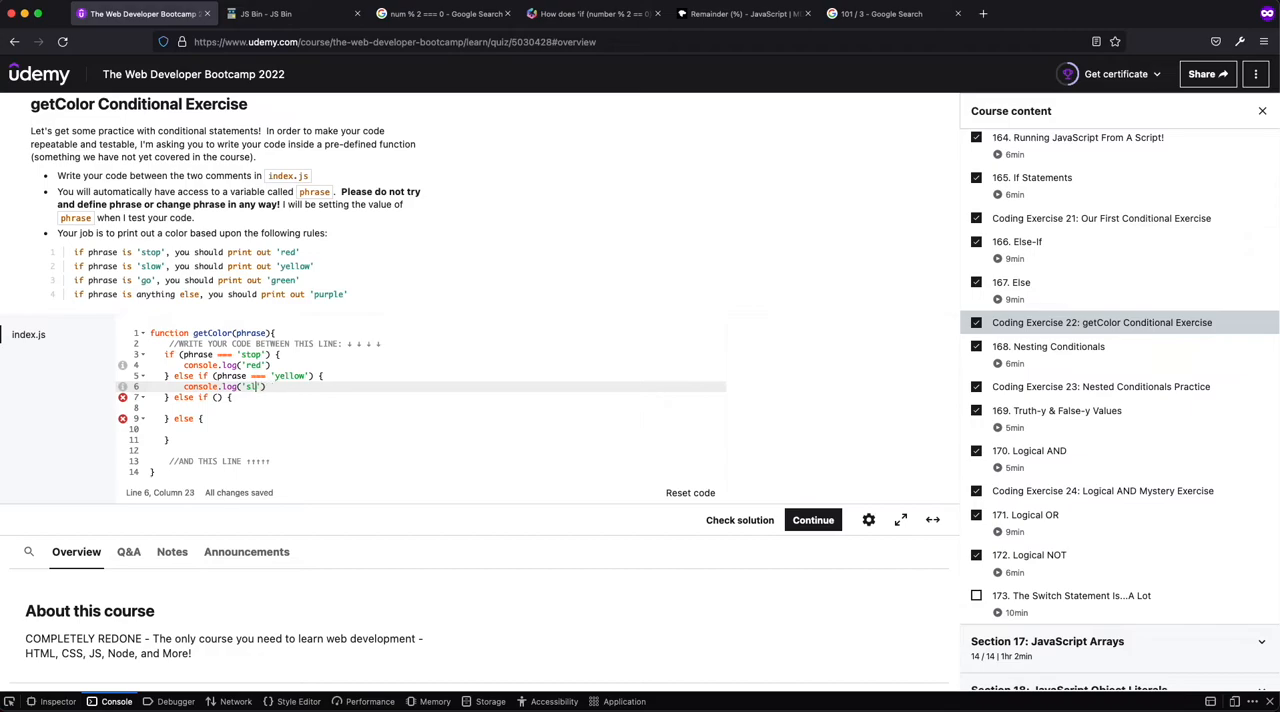
{"action": "type", "text": "yellow"}
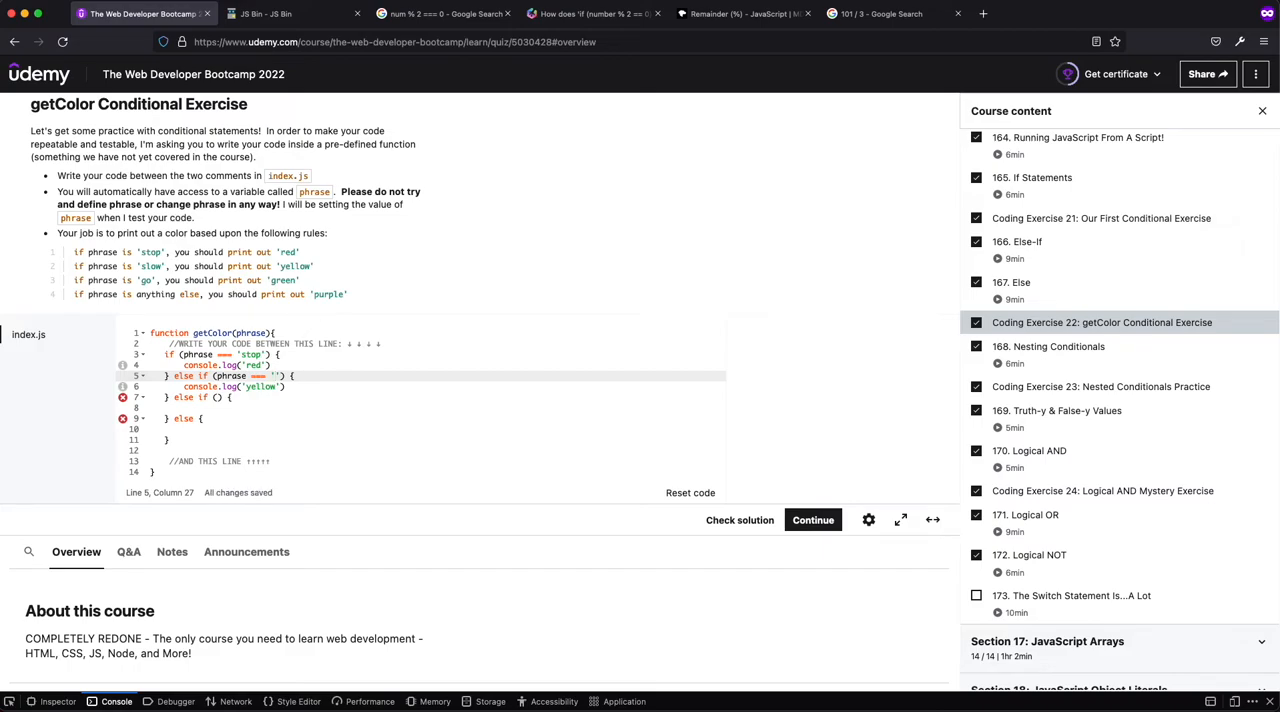
Log 'green' in the 'go' branch and 'purple' in the else branch
{"action": "type", "text": "slow"}
{"action": "left_click", "coordinate": [443, 397]}
{"action": "type", "text": "phrase === 'go"}
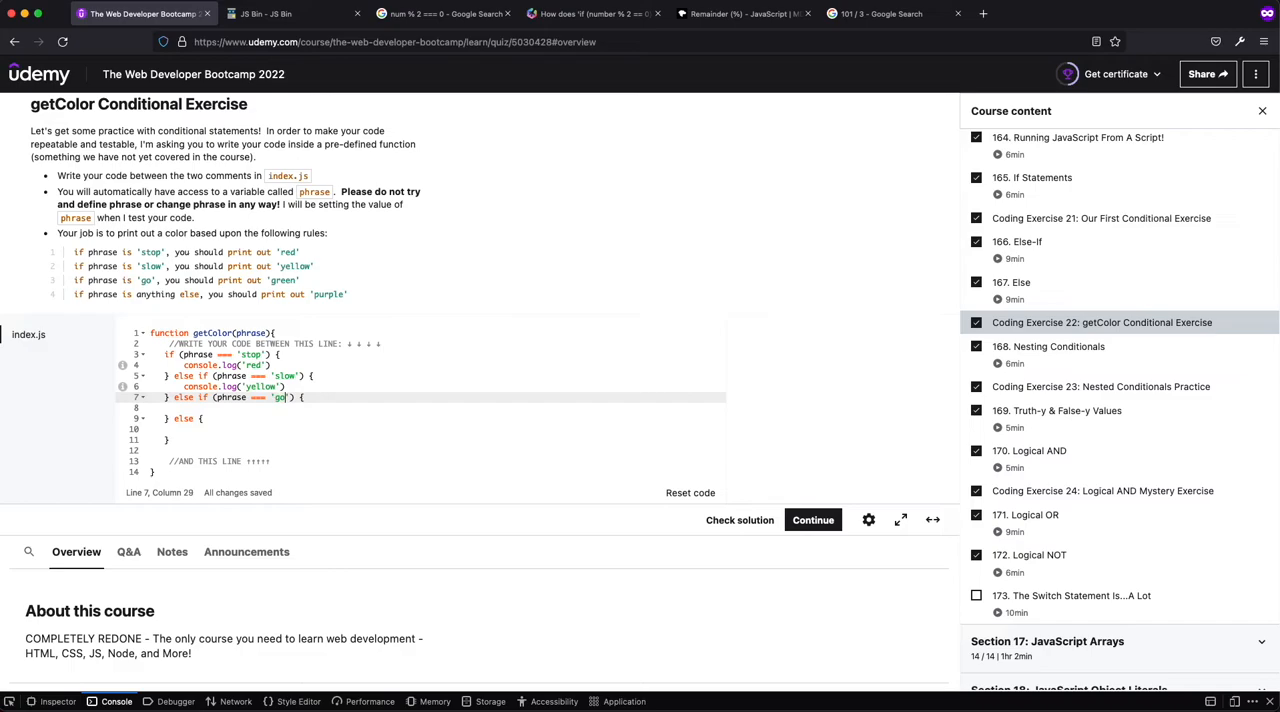
{"action": "type", "text": "cons"}
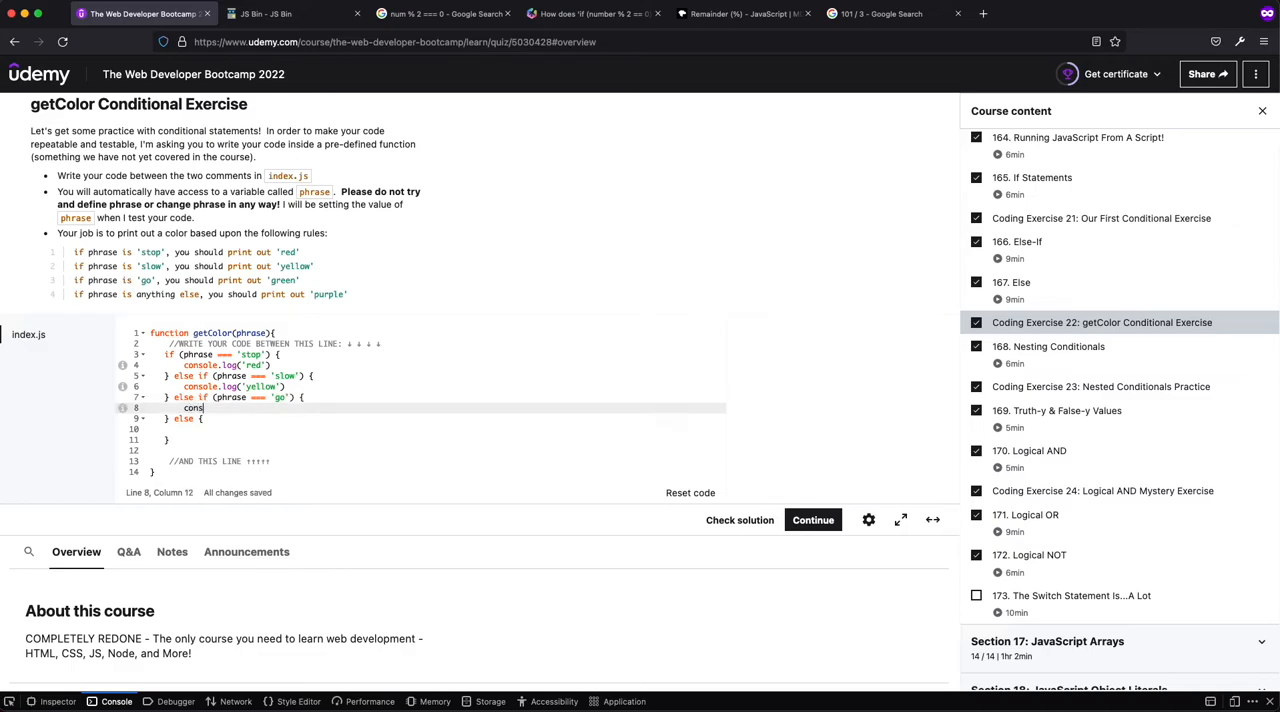
{"action": "type", "text": "ole.log('green')"}
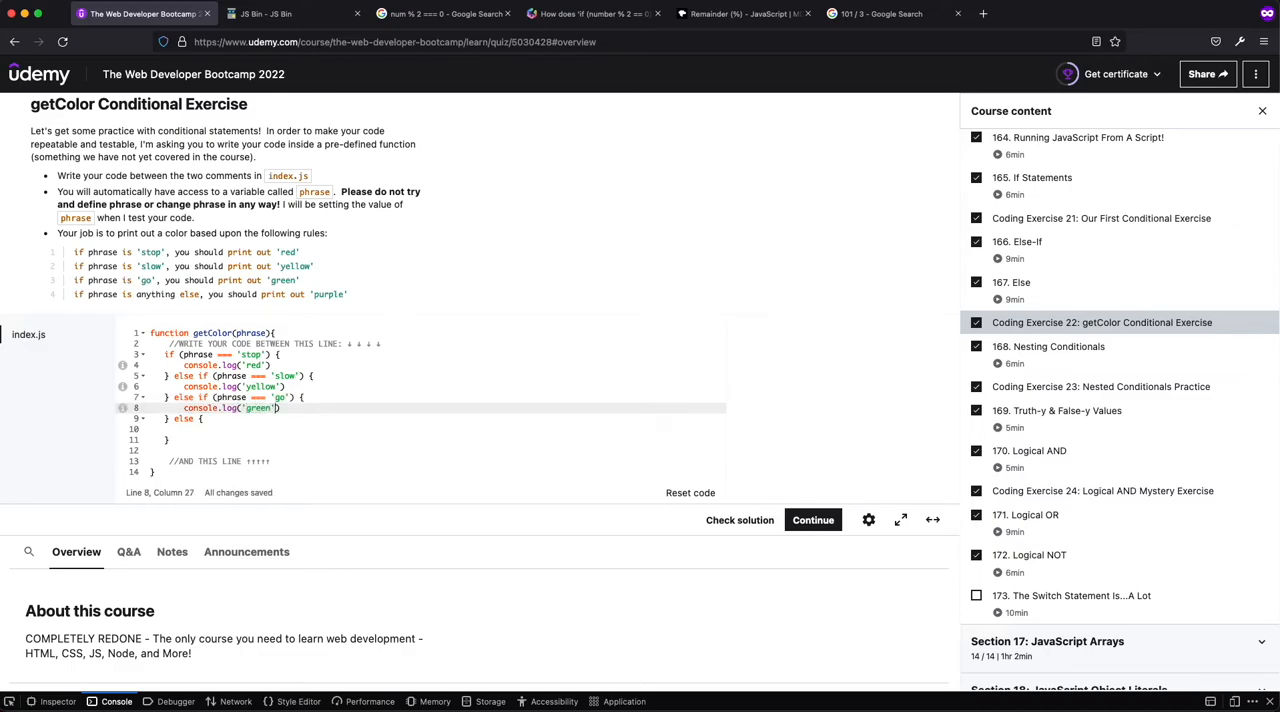
{"action": "type", "text": "conso"}
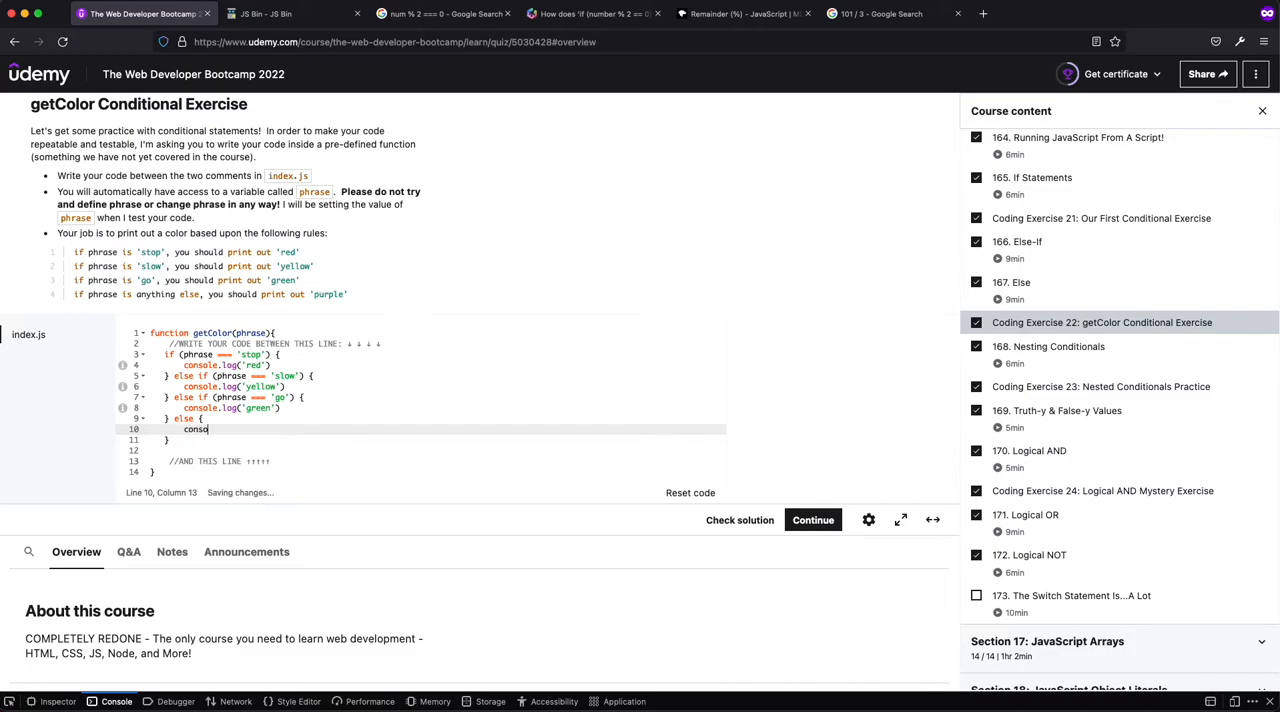
{"action": "type", "text": "le.log('purpl')"}
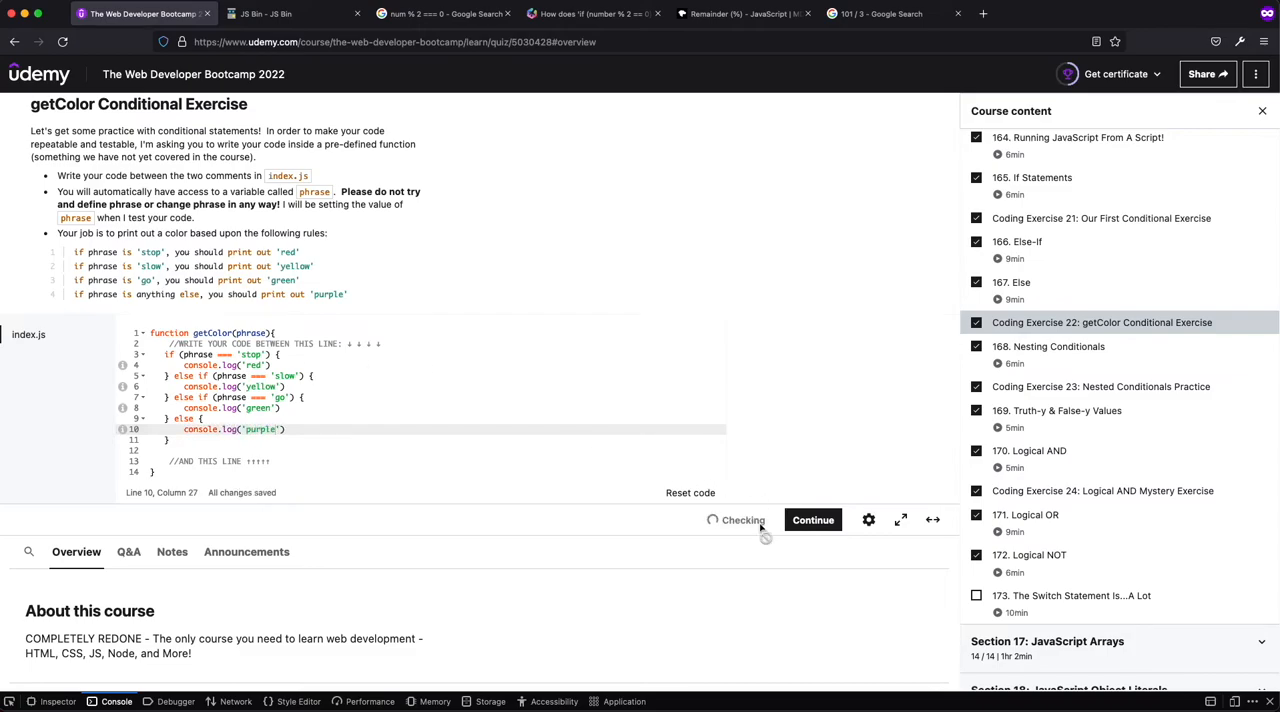
{"action": "mouse_move", "coordinate": [822, 345]}
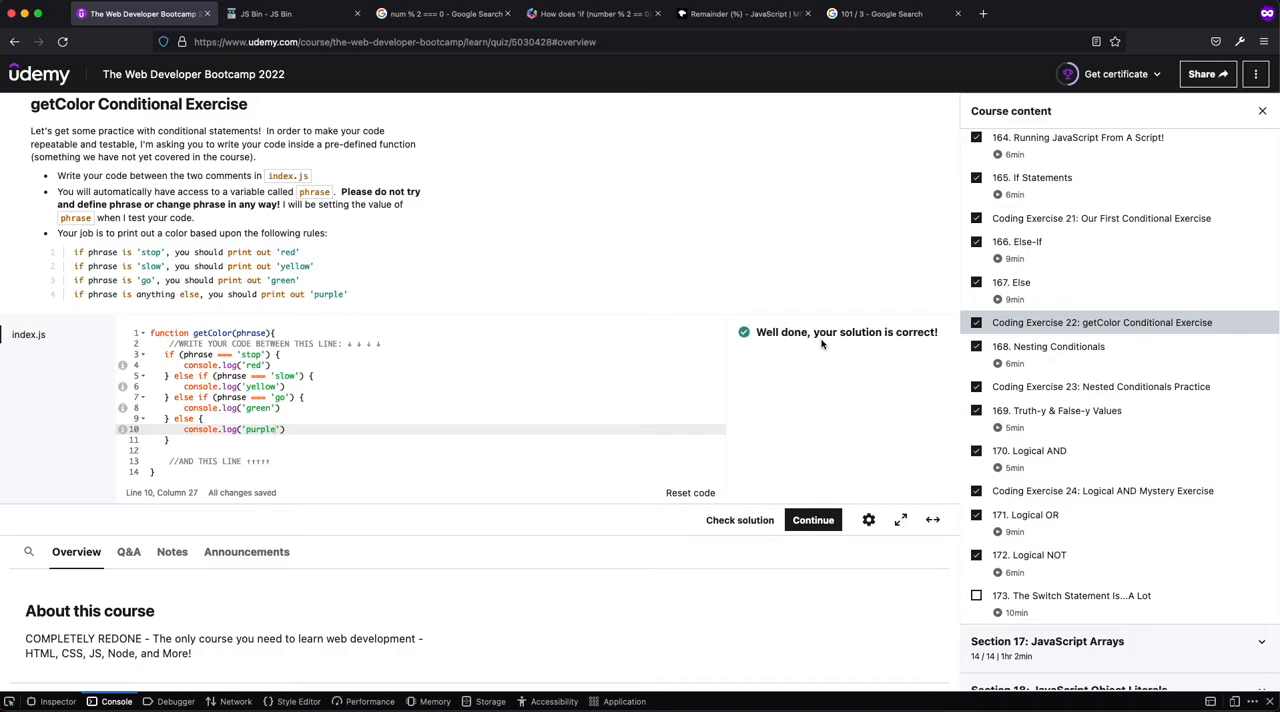
{"action": "mouse_move", "coordinate": [690, 303]}
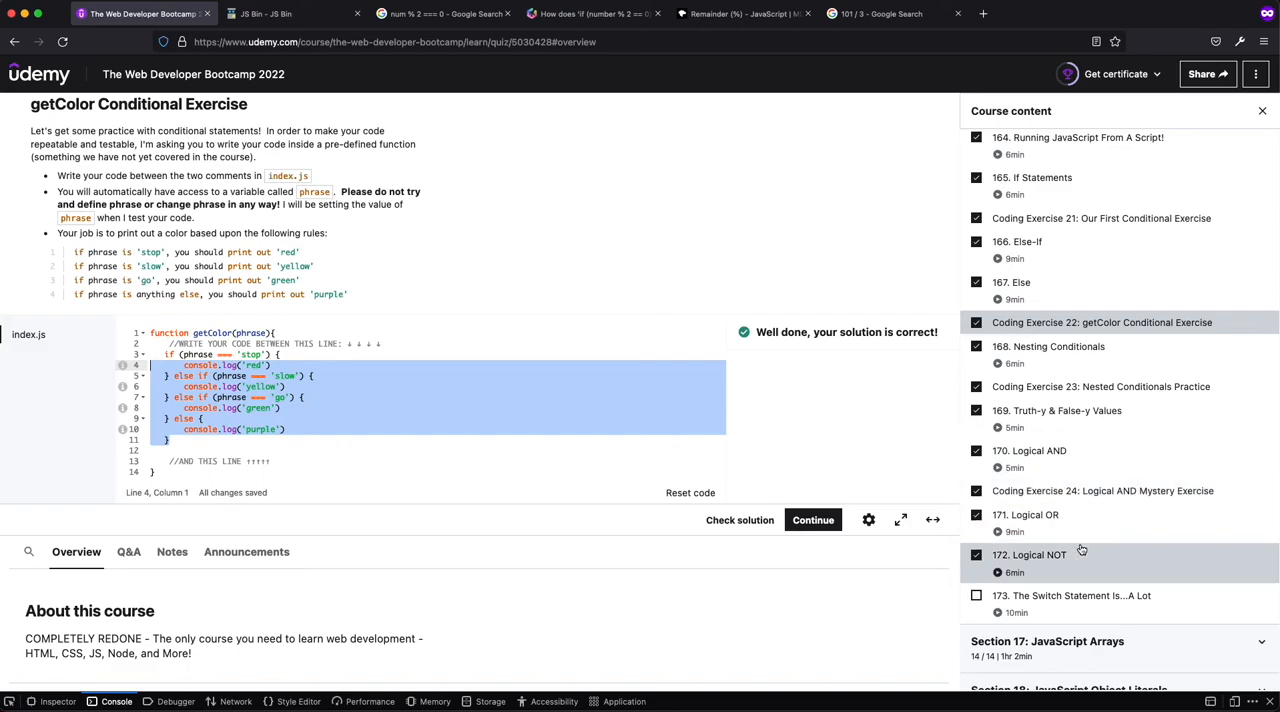
{"action": "scroll", "scroll_direction": "down", "scroll_amount": 3}
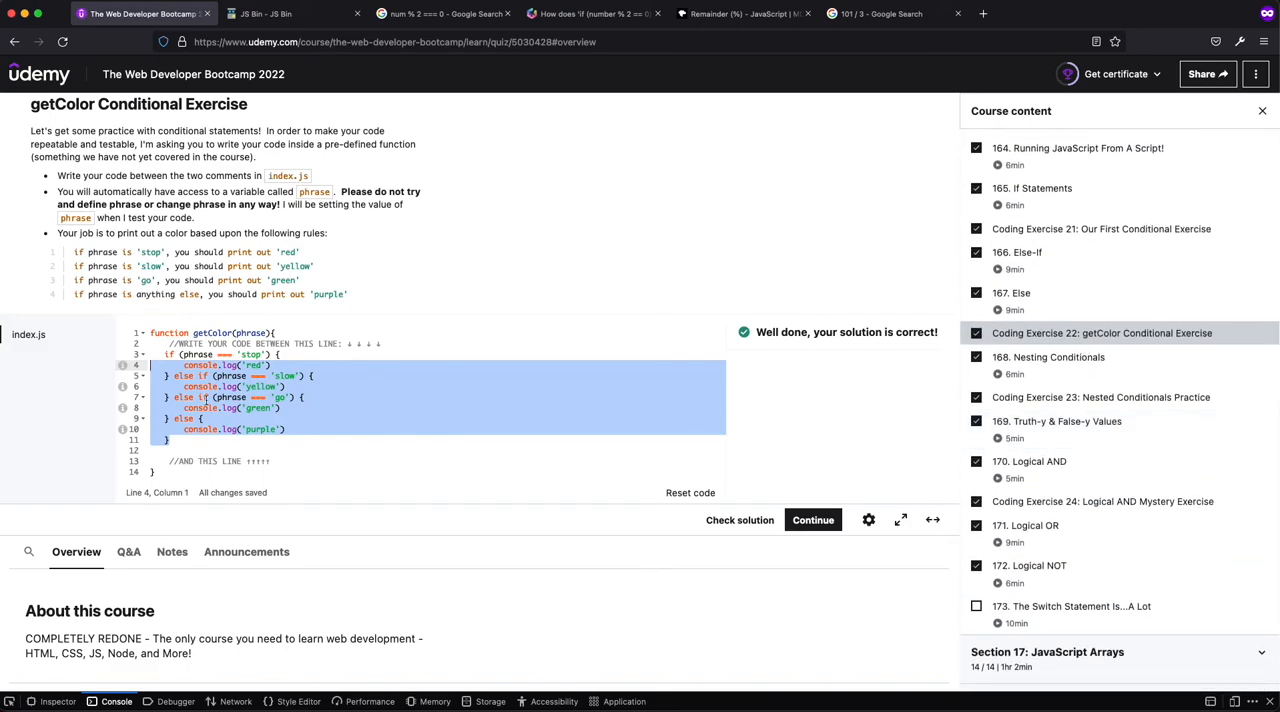
{"action": "left_click", "coordinate": [203, 397]}
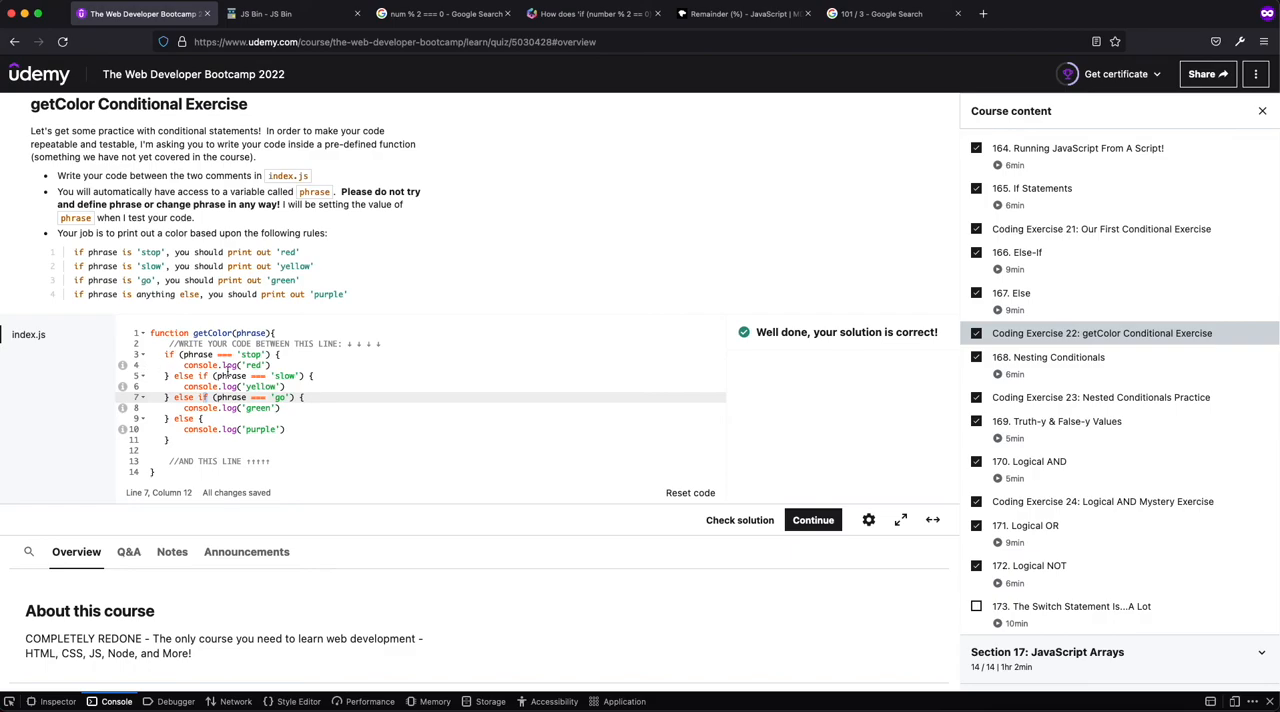